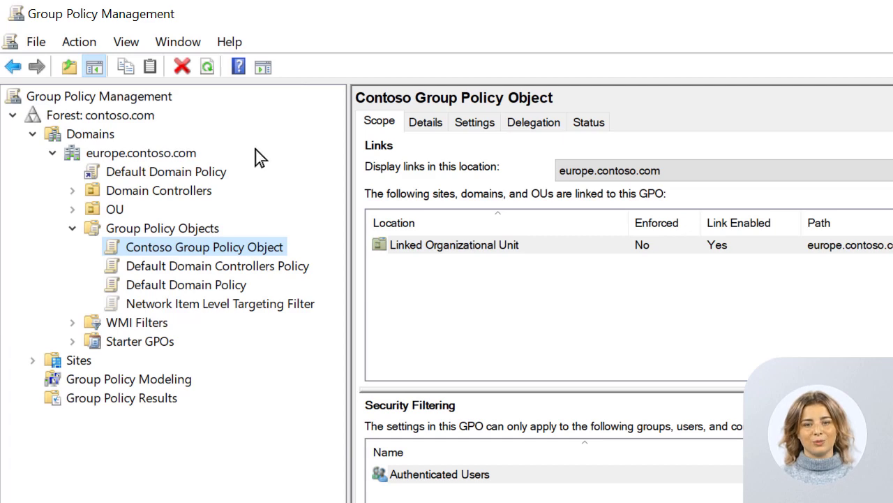
# - Save a report of the Contoso Group Policy Object and view its configured settings
pyautogui.rightClick(204, 246)
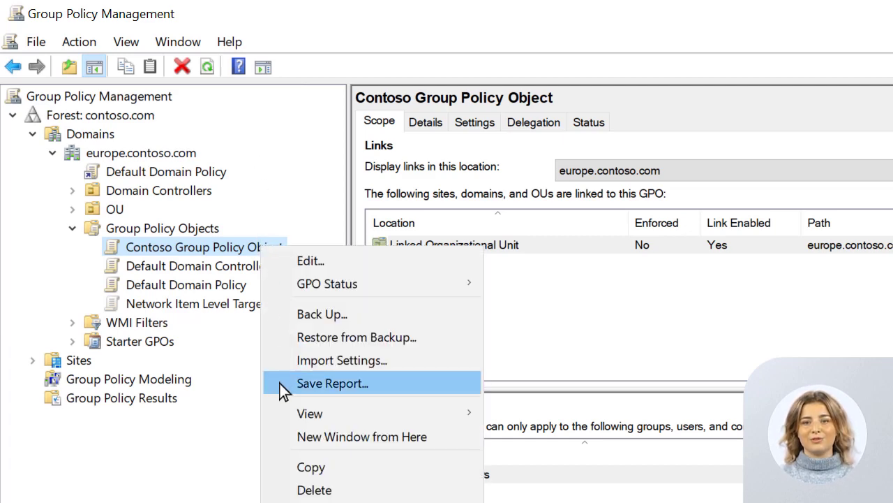
pyautogui.click(332, 383)
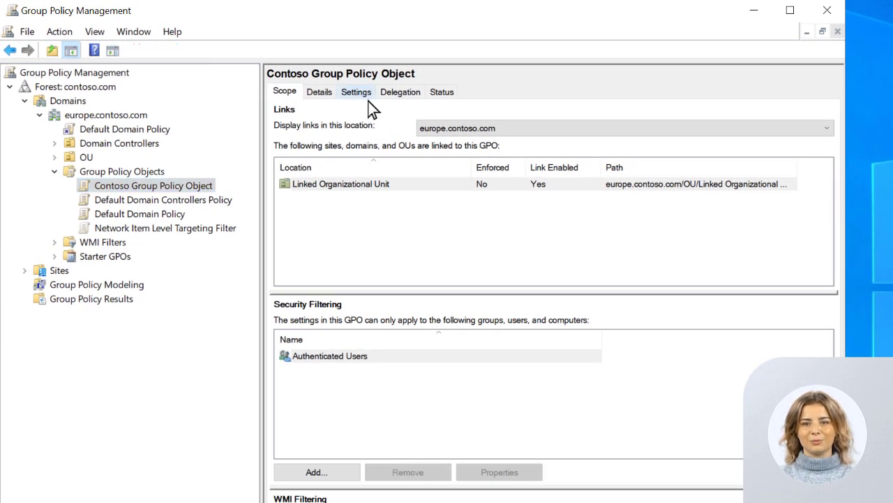
pyautogui.click(356, 92)
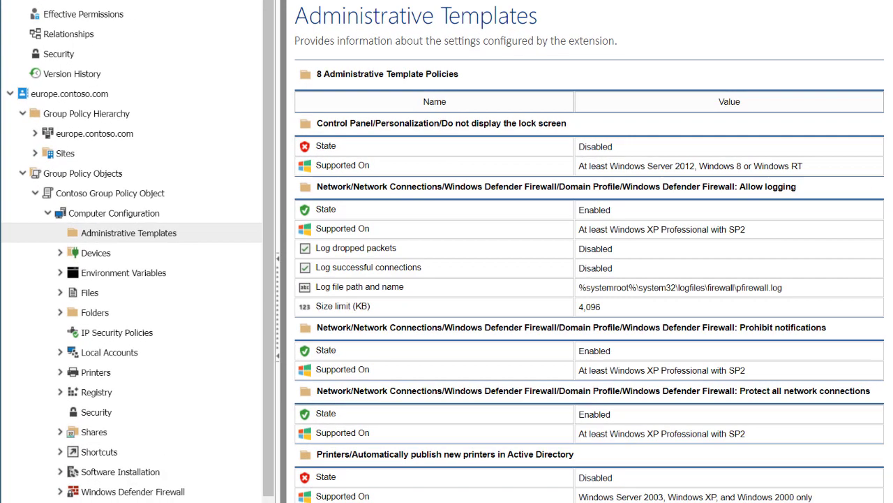
# - Run the Group Policy Security Options Summary report filtered to '%password length%'
pyautogui.click(95, 412)
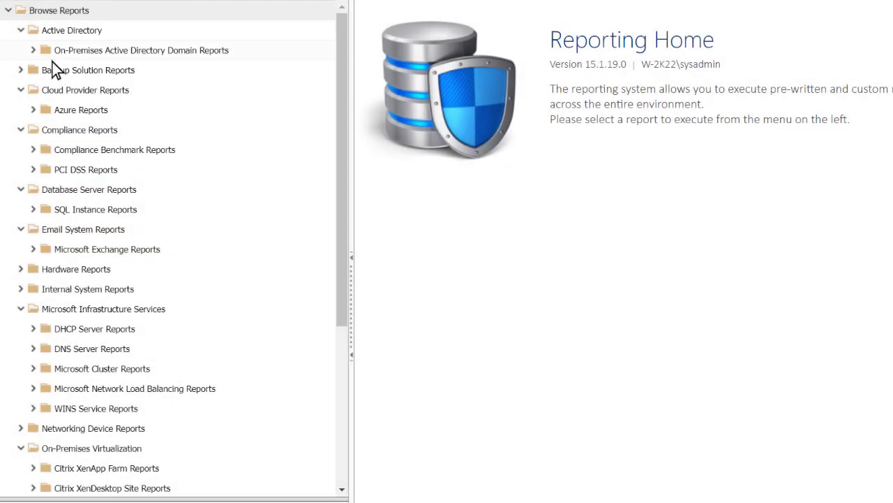
pyautogui.click(34, 50)
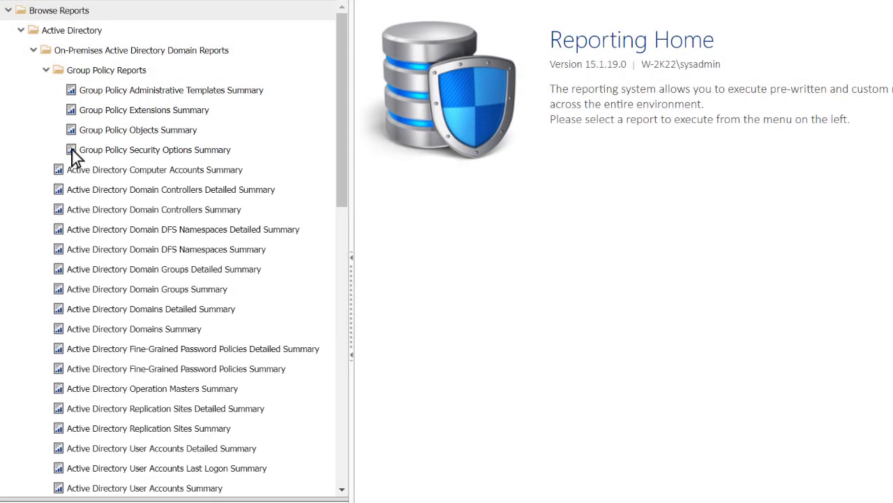
pyautogui.click(154, 149)
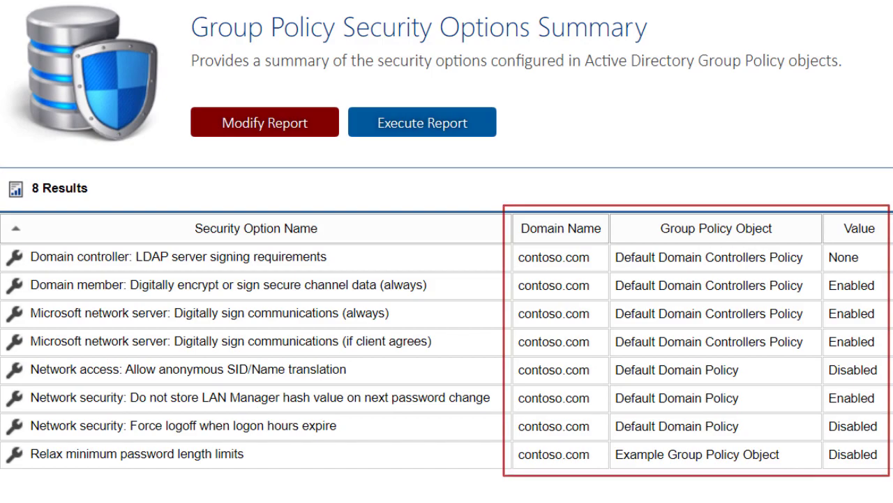
pyautogui.click(263, 121)
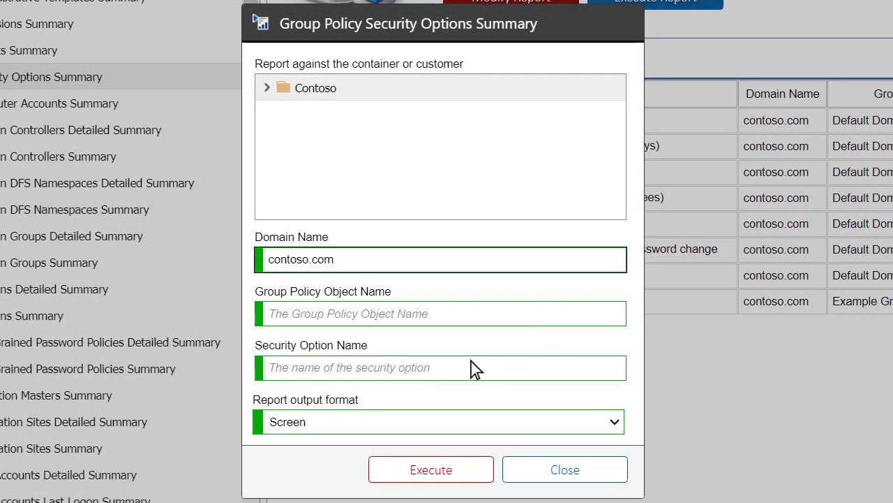
pyautogui.write('%password length%')
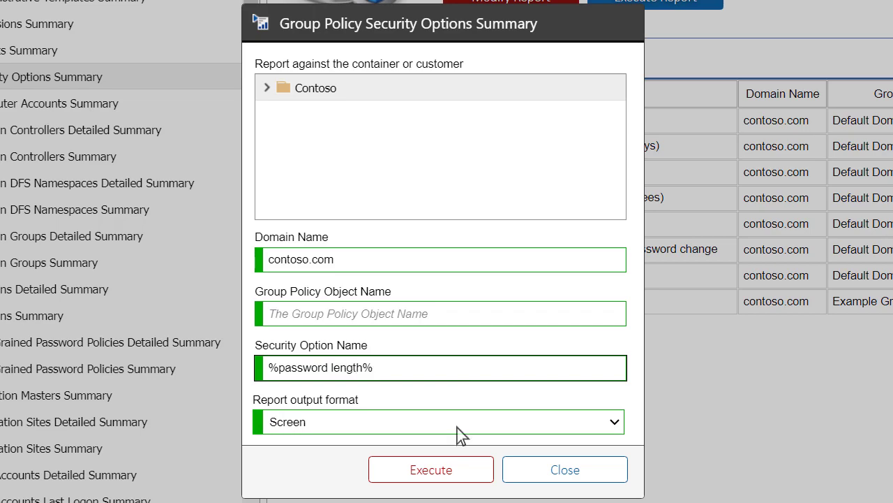
pyautogui.click(430, 469)
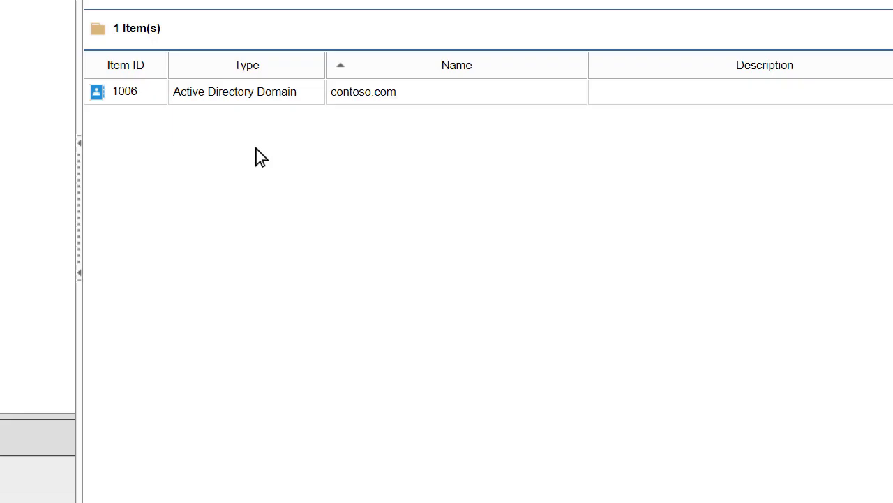
# - Compare contoso.com Default Domain Policy versions 1.01 and 1.02, revealing 27 differences
pyautogui.rightClick(125, 92)
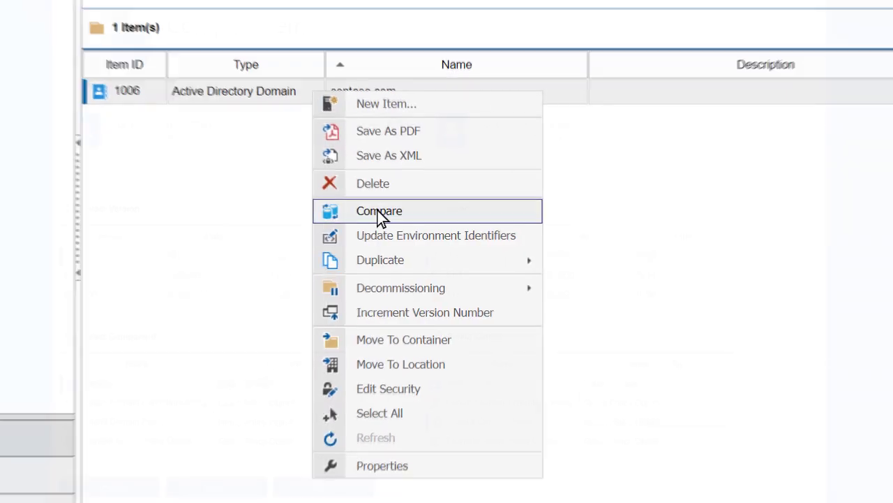
pyautogui.click(380, 211)
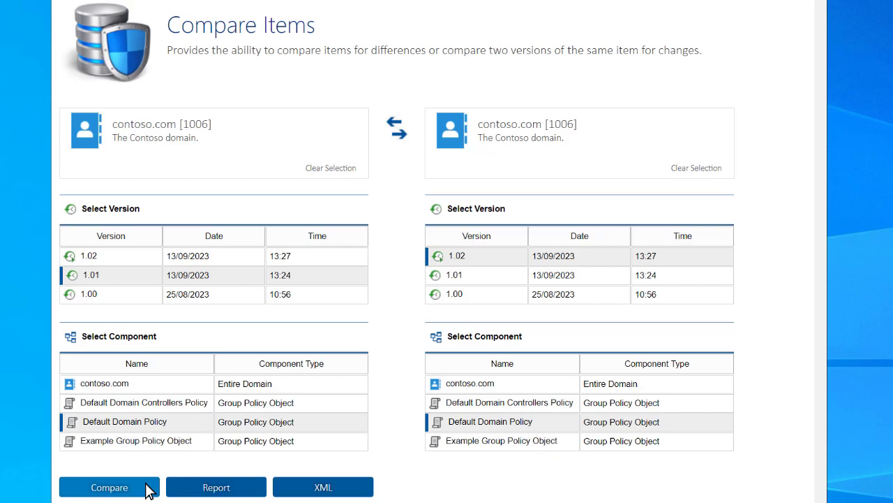
pyautogui.click(109, 486)
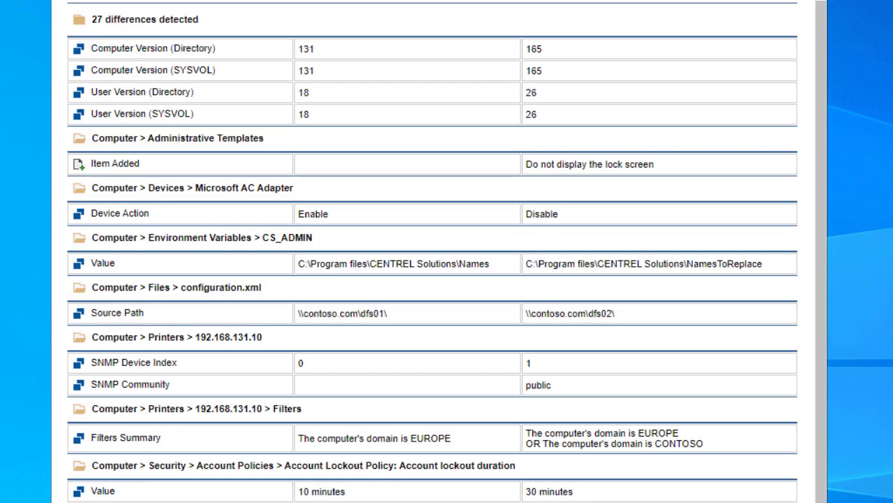